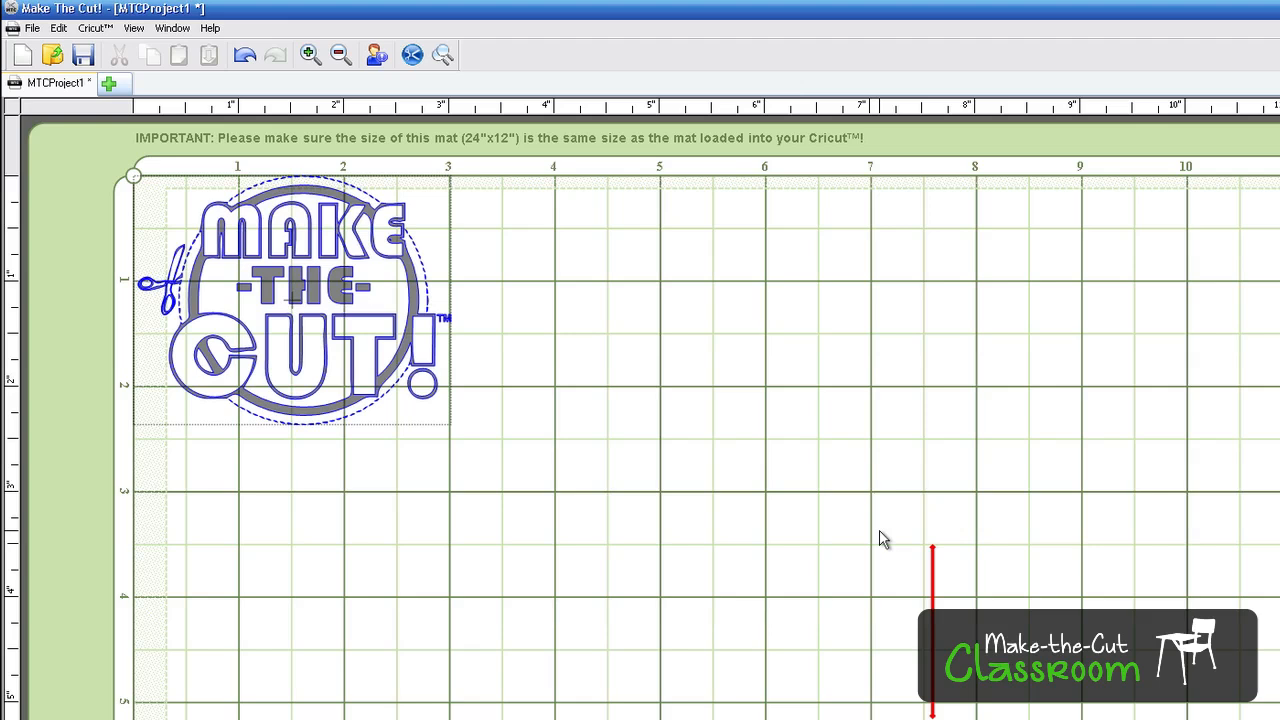
pyautogui.moveTo(798, 532)
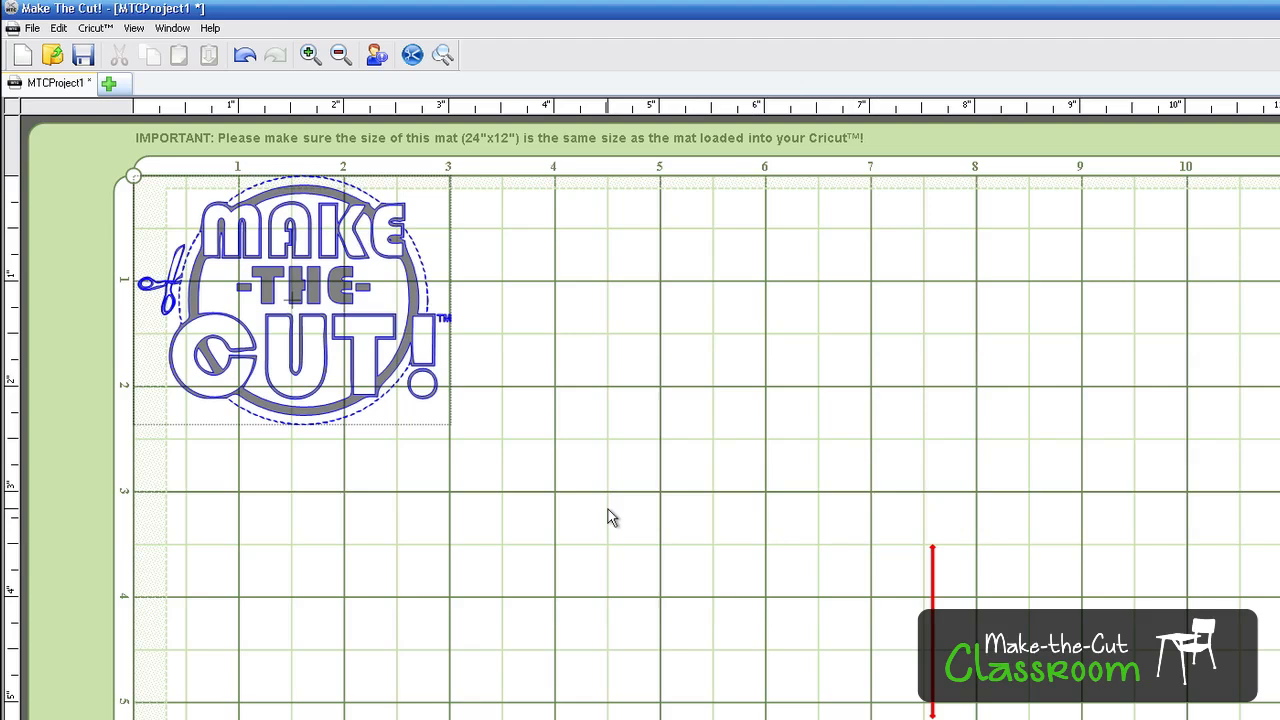
pyautogui.moveTo(516, 580)
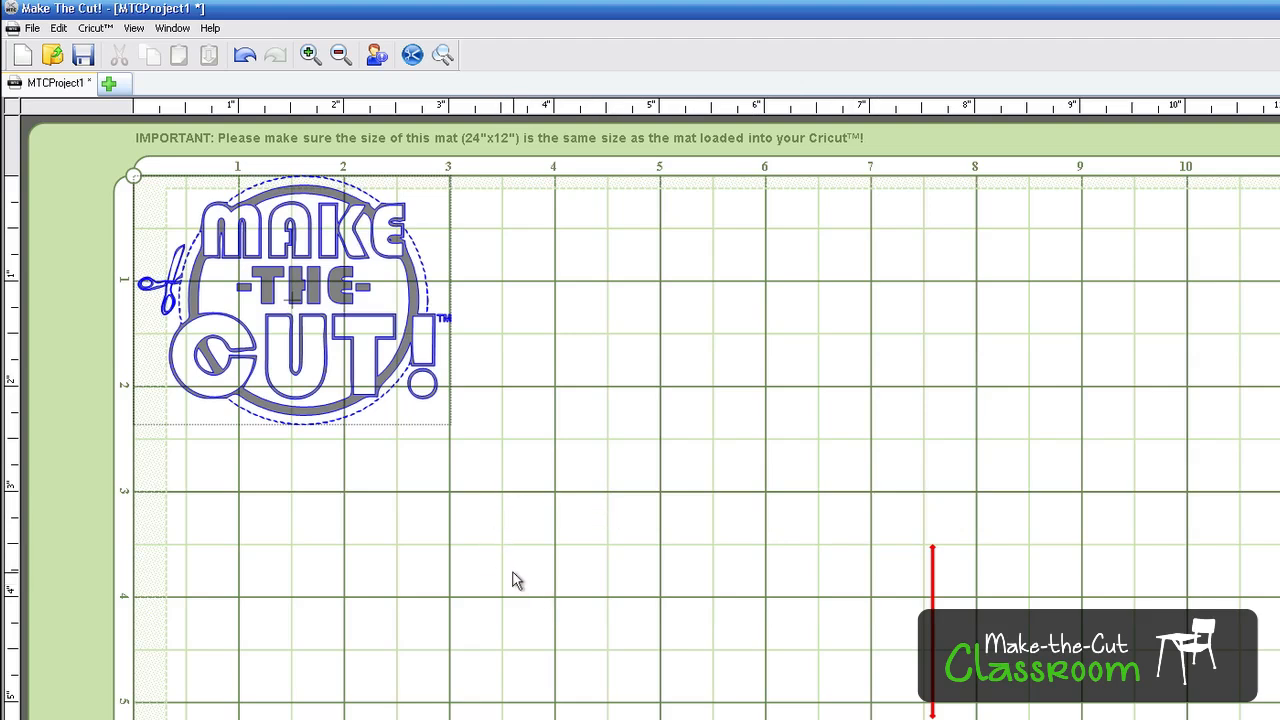
pyautogui.moveTo(504, 570)
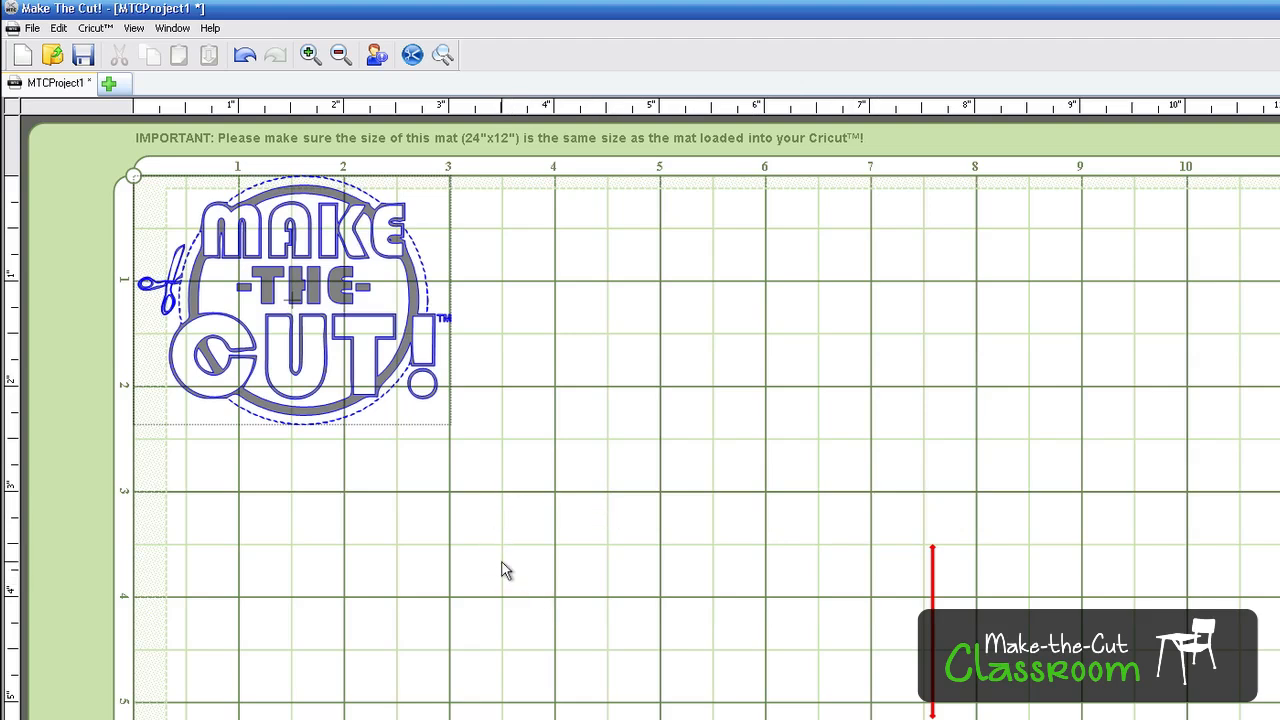
# Move the selected logo toward the mat's middle, then back to the top-left corner.
pyautogui.click(320, 310)
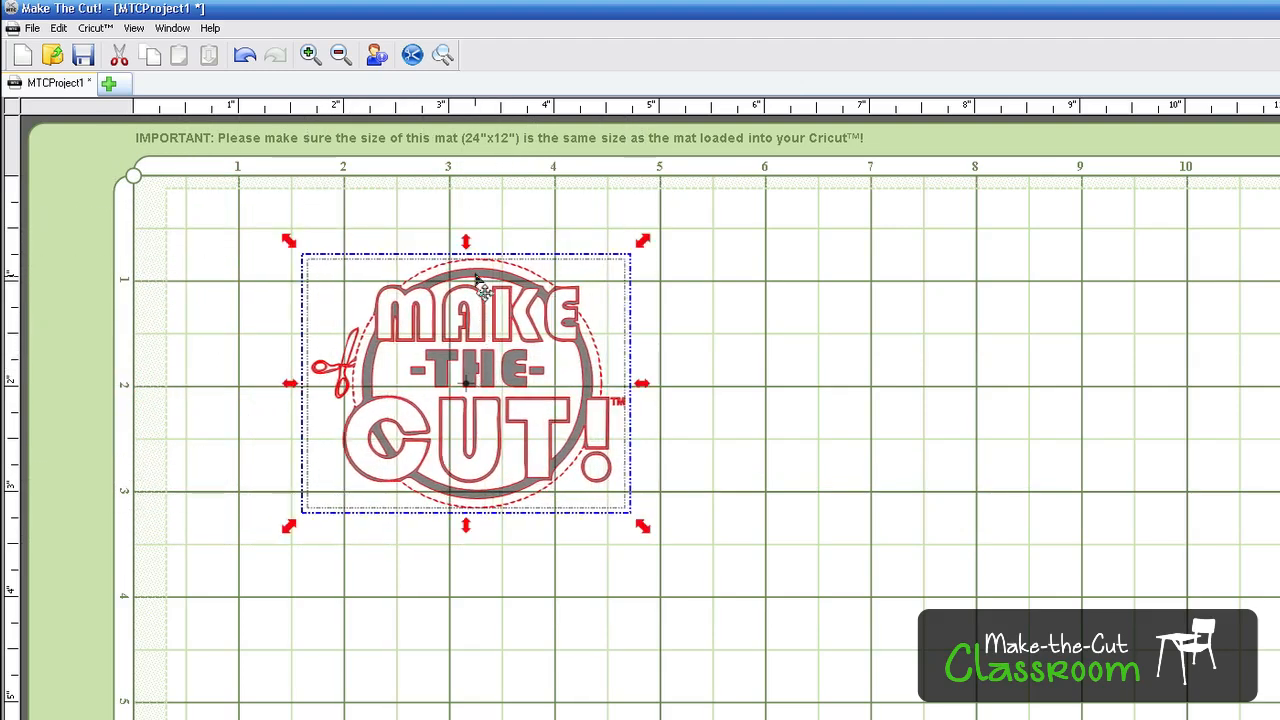
pyautogui.moveTo(464, 384); pyautogui.dragTo(670, 456)
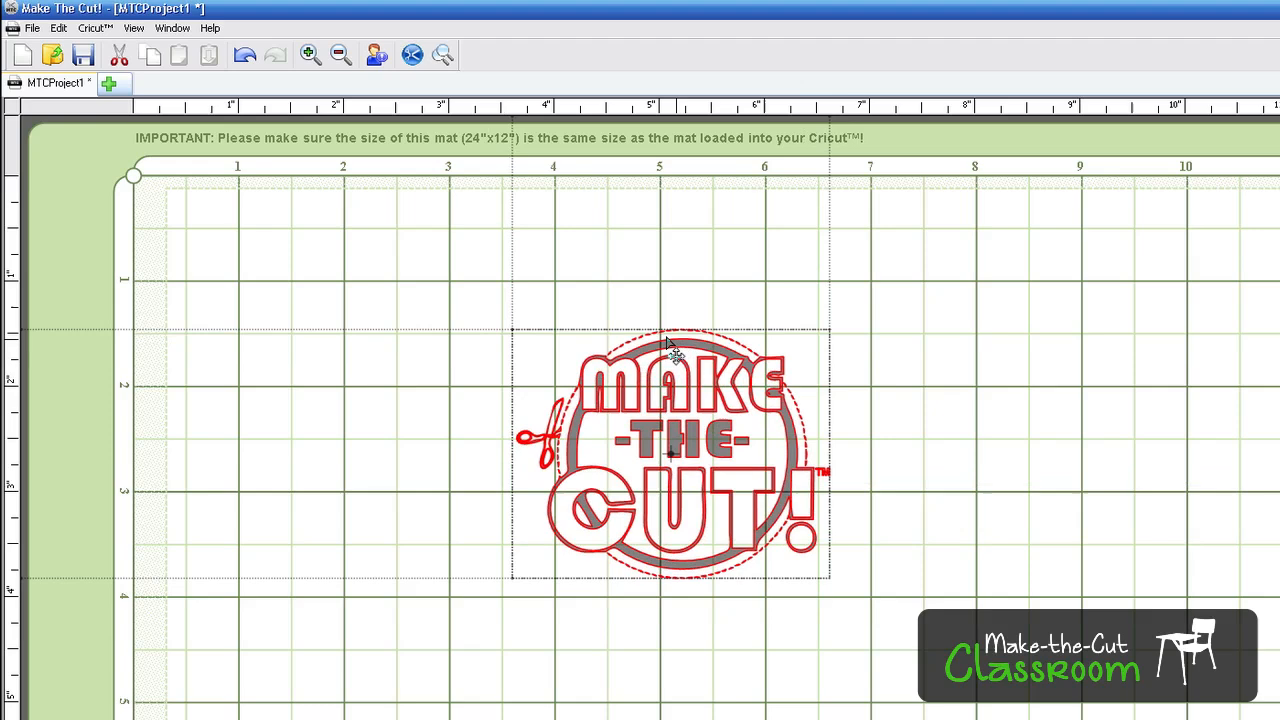
pyautogui.moveTo(670, 450); pyautogui.dragTo(310, 336)
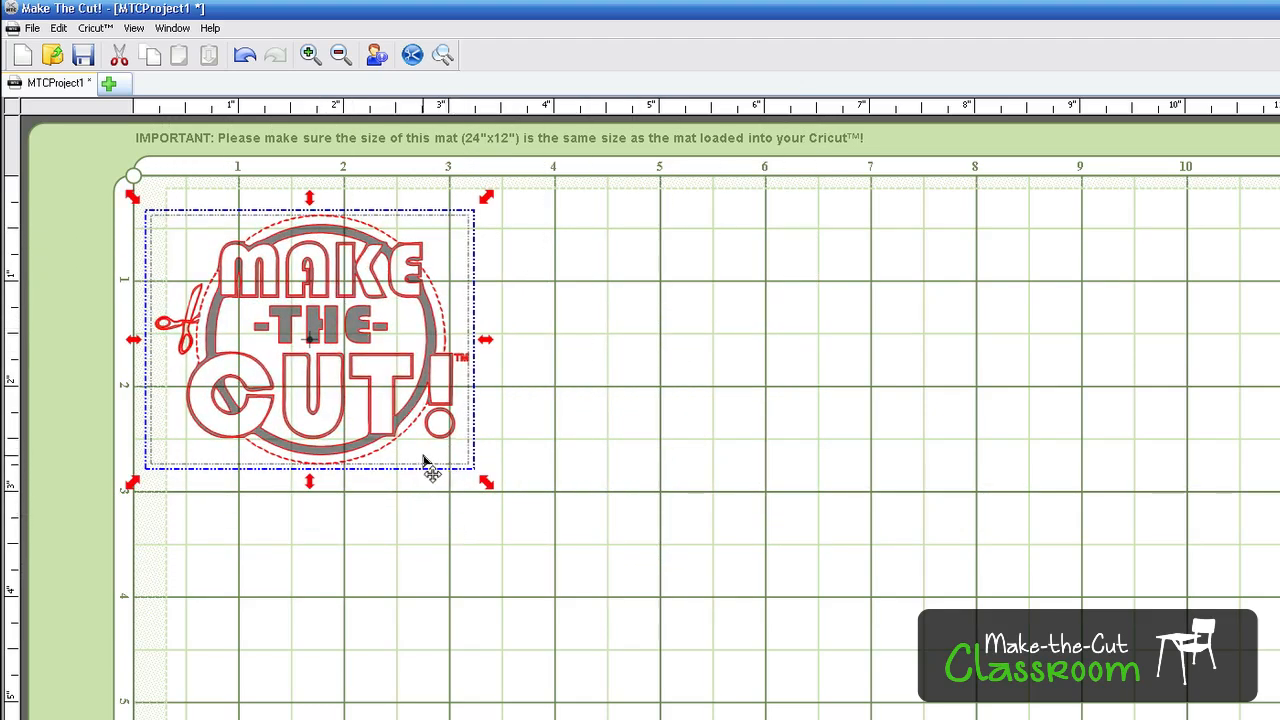
pyautogui.moveTo(160, 220)
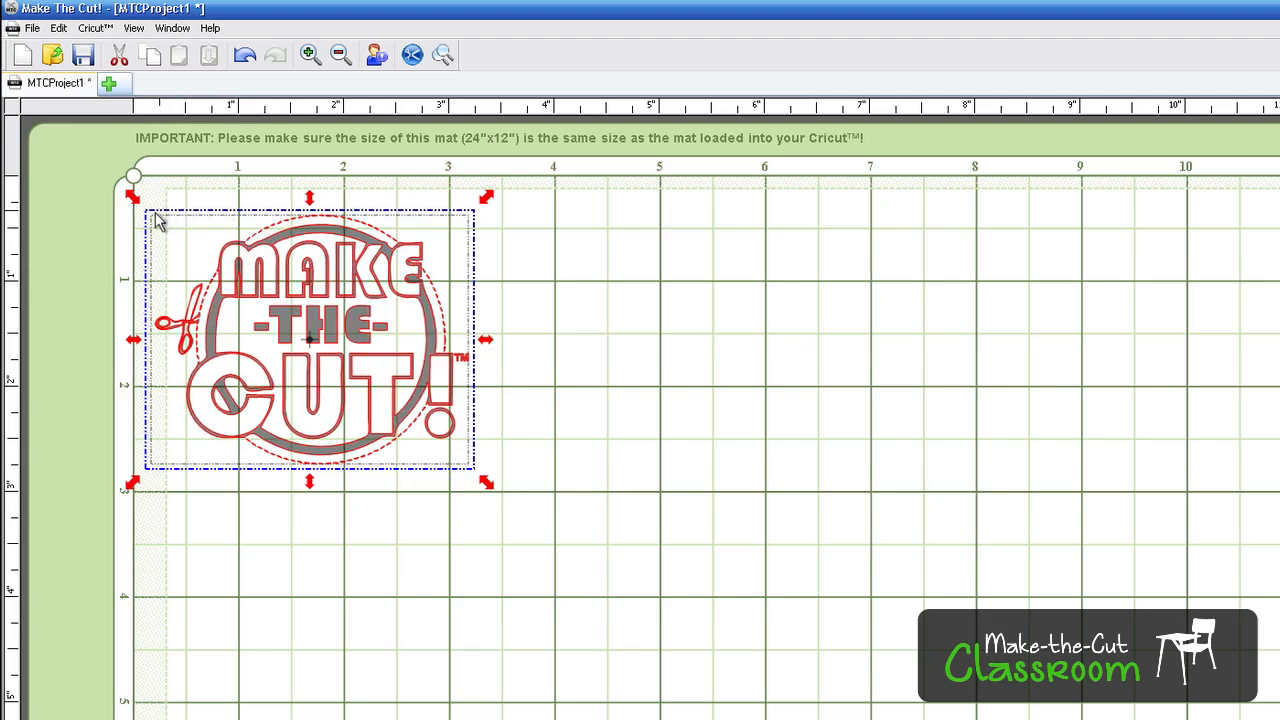
pyautogui.moveTo(462, 262)
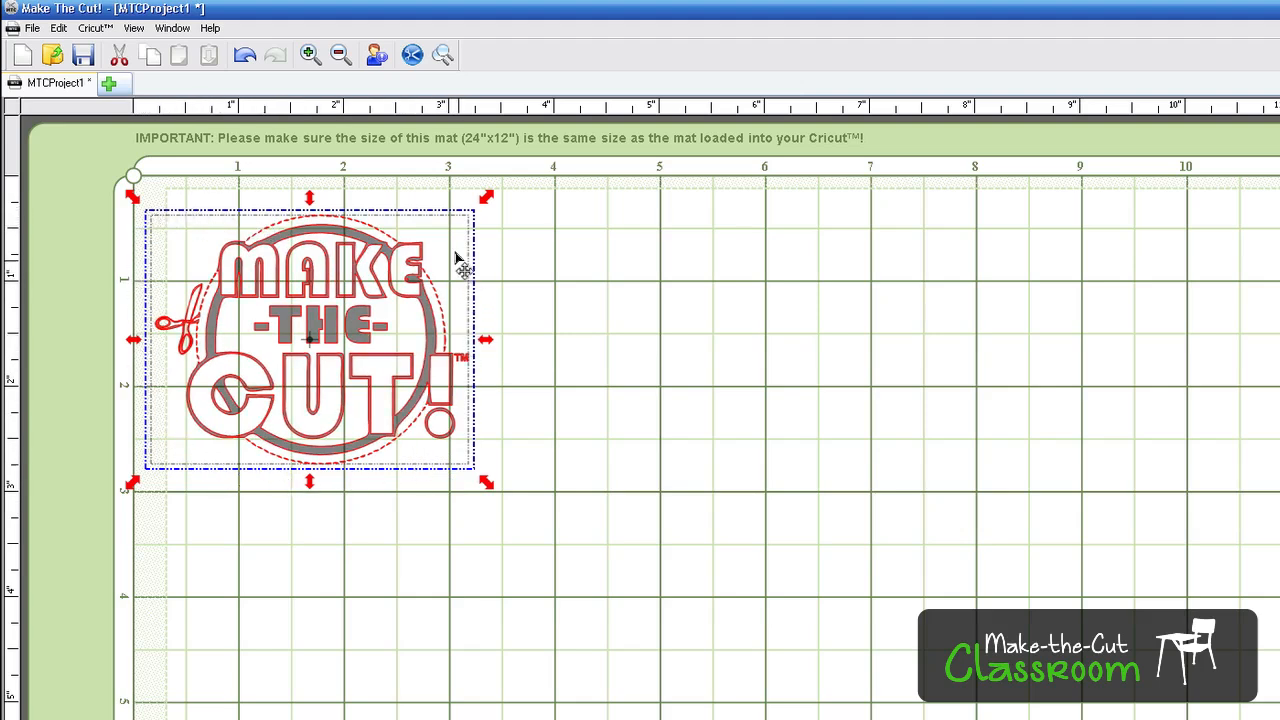
pyautogui.moveTo(140, 322)
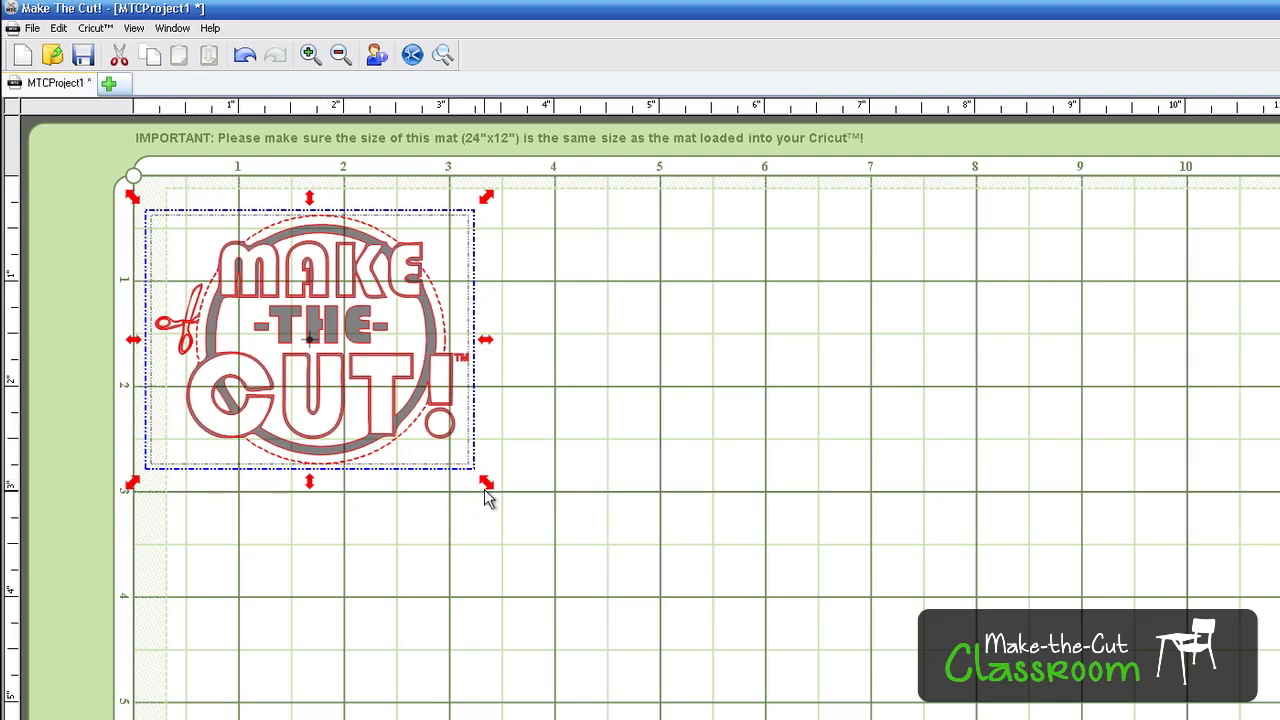
pyautogui.moveTo(490, 496)
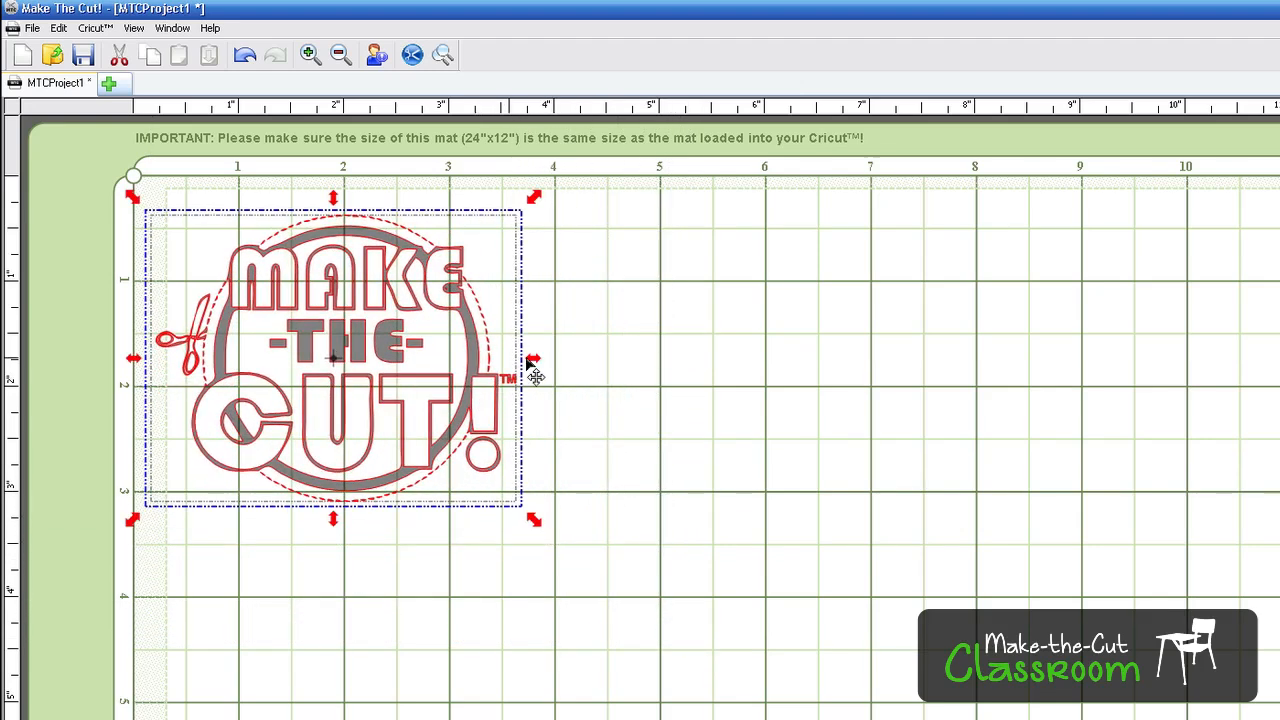
# Cycle the logo's selection modes and nudge the enlarged logo back into place.
pyautogui.click(592, 366)
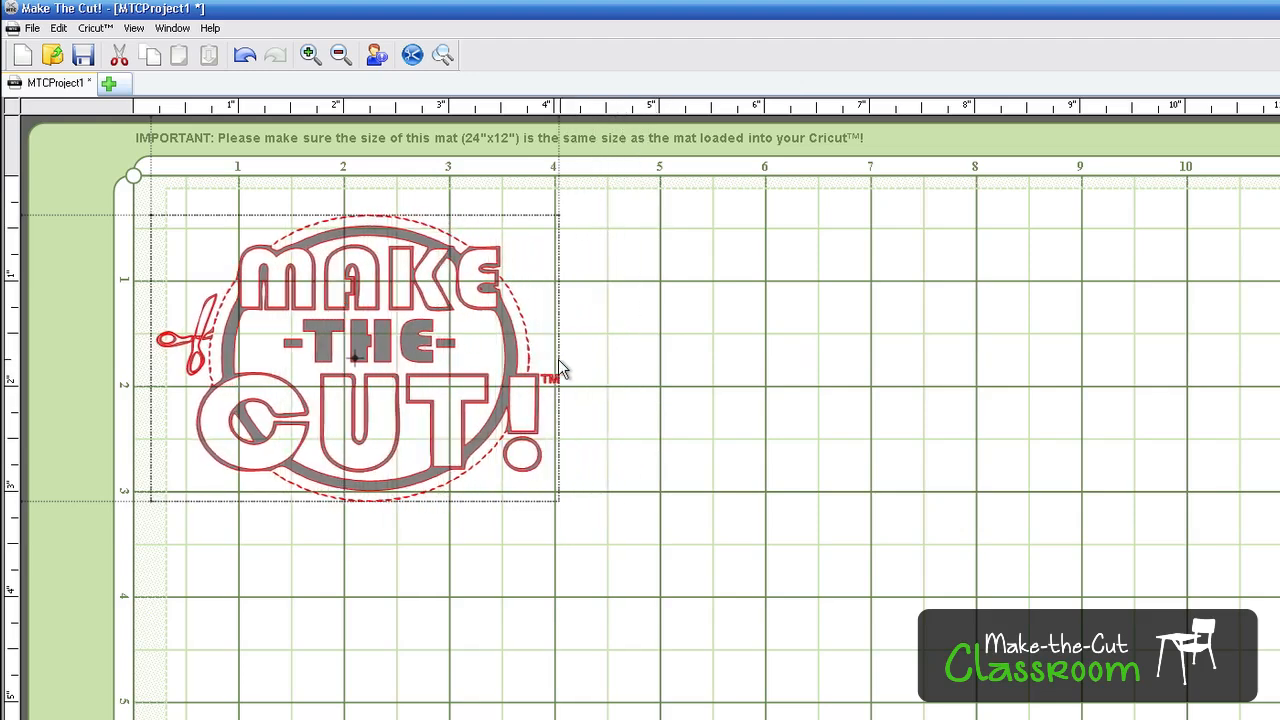
pyautogui.click(356, 356)
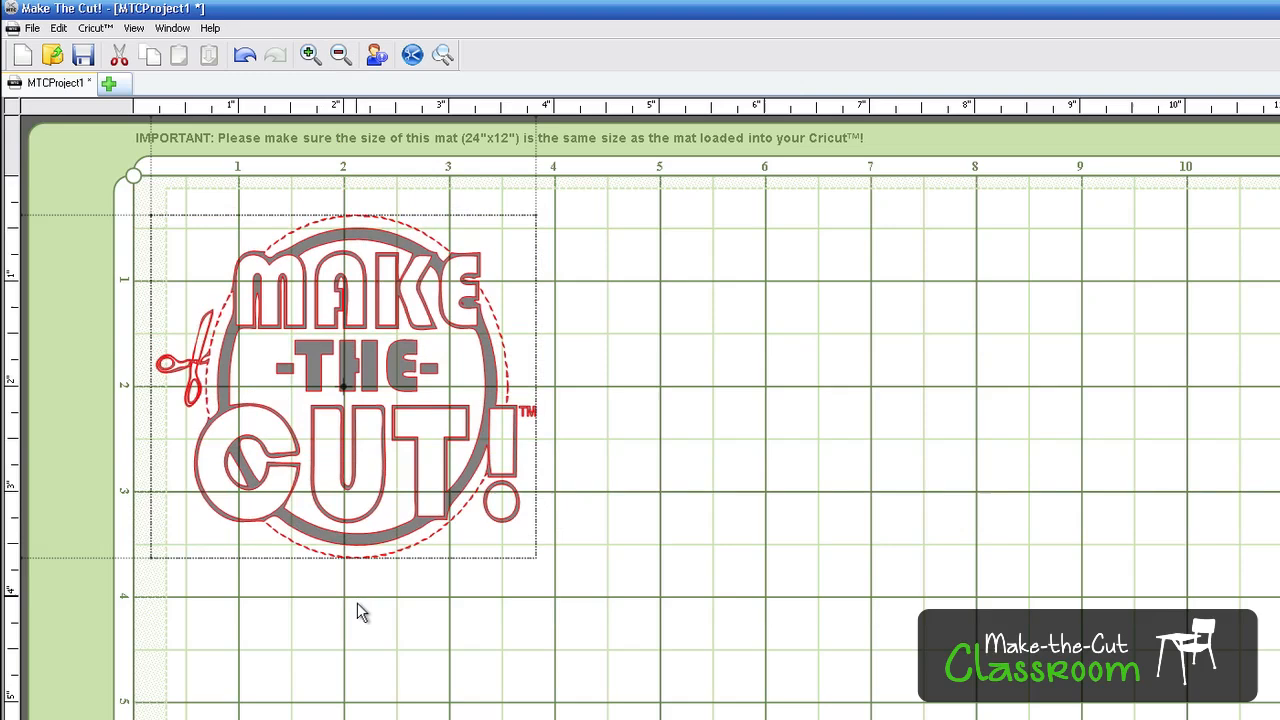
pyautogui.moveTo(344, 384); pyautogui.dragTo(344, 356)
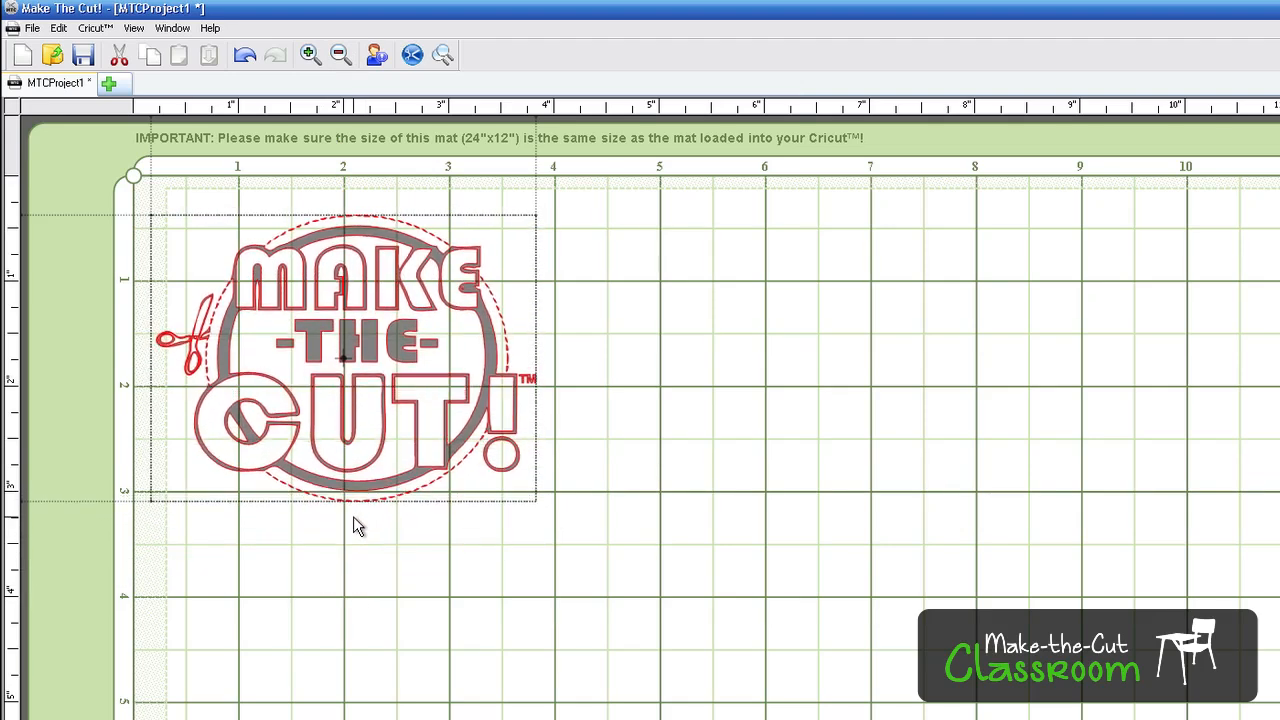
pyautogui.click(360, 360)
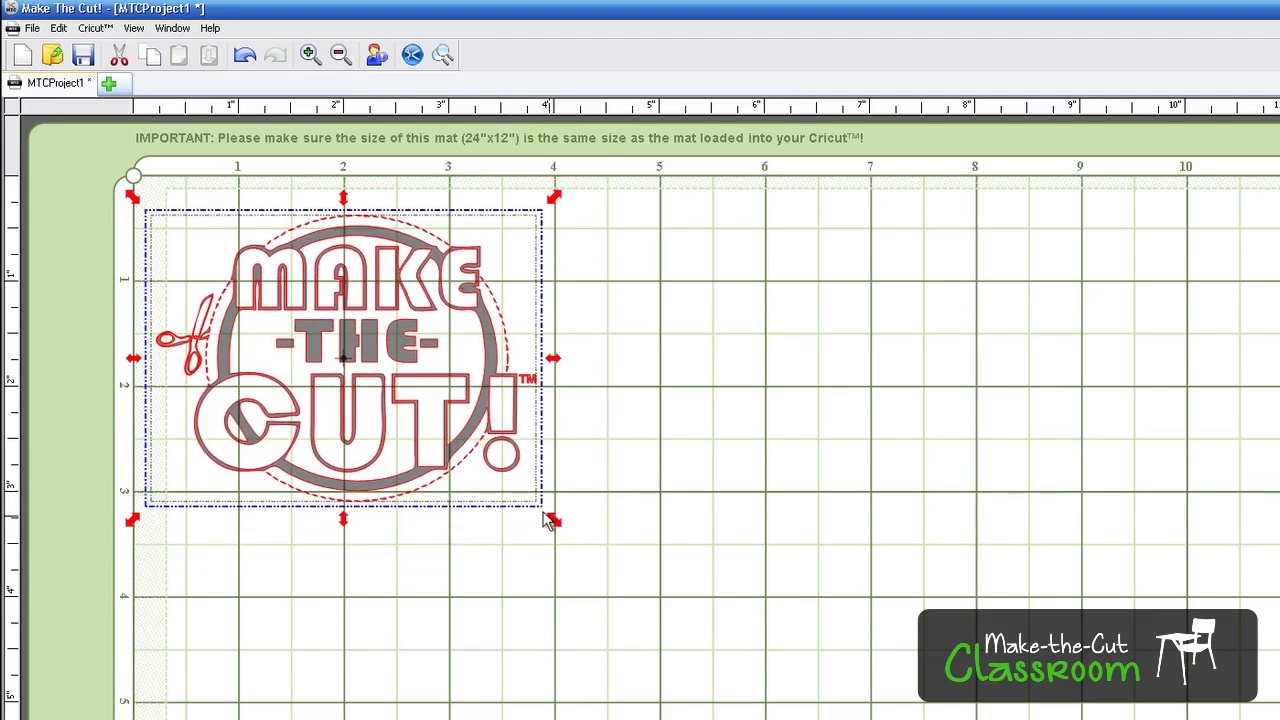
pyautogui.moveTo(456, 388)
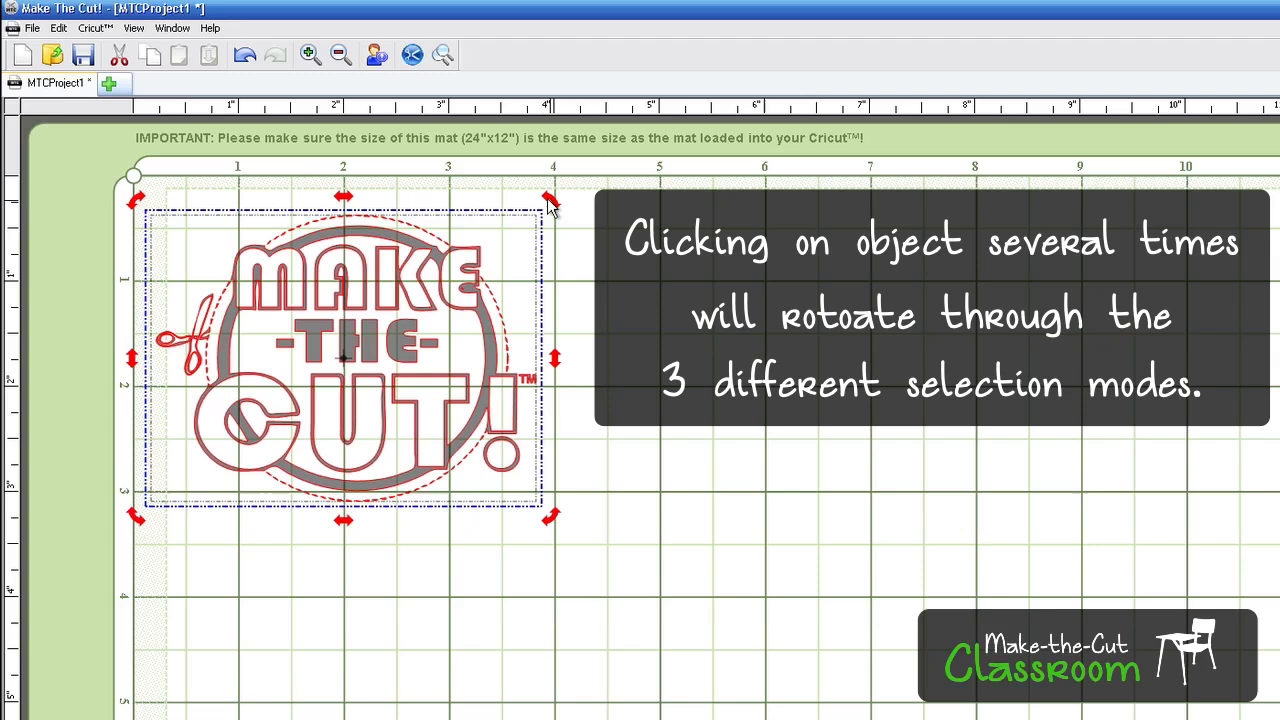
pyautogui.moveTo(588, 204)
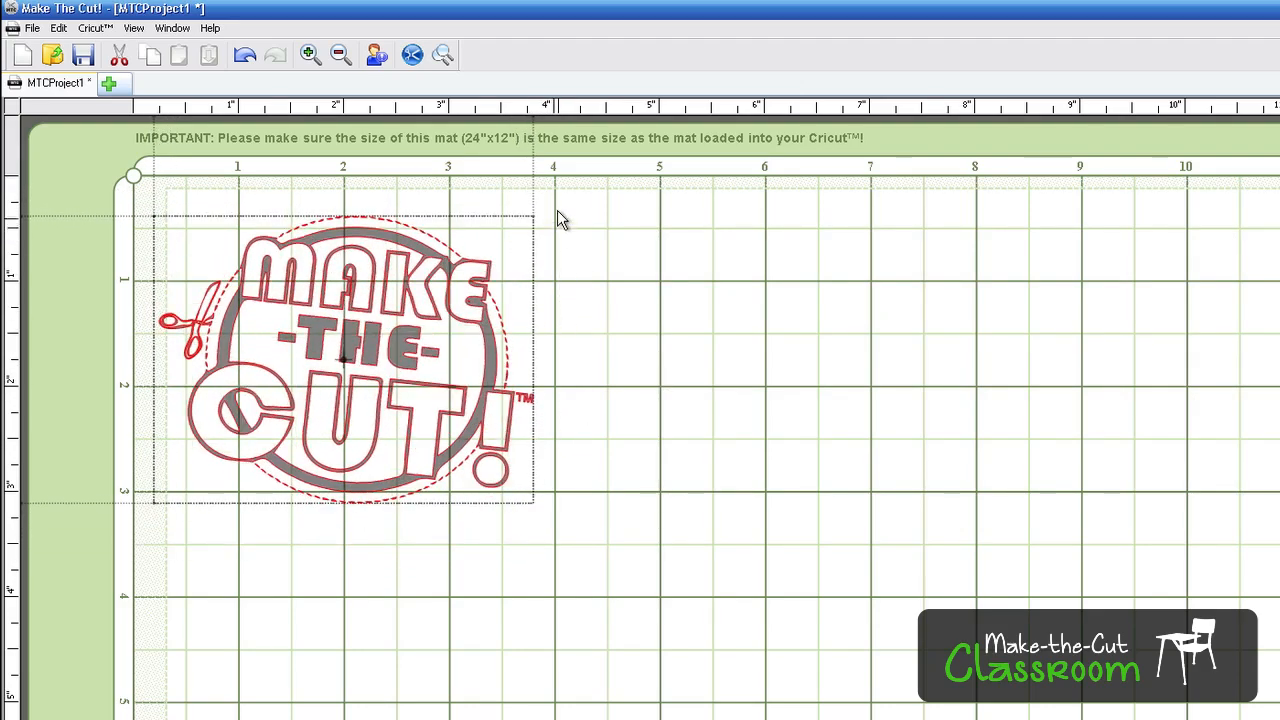
# Cycle the logo's selection modes until the rotation/skew arrows appear.
pyautogui.click(344, 350)
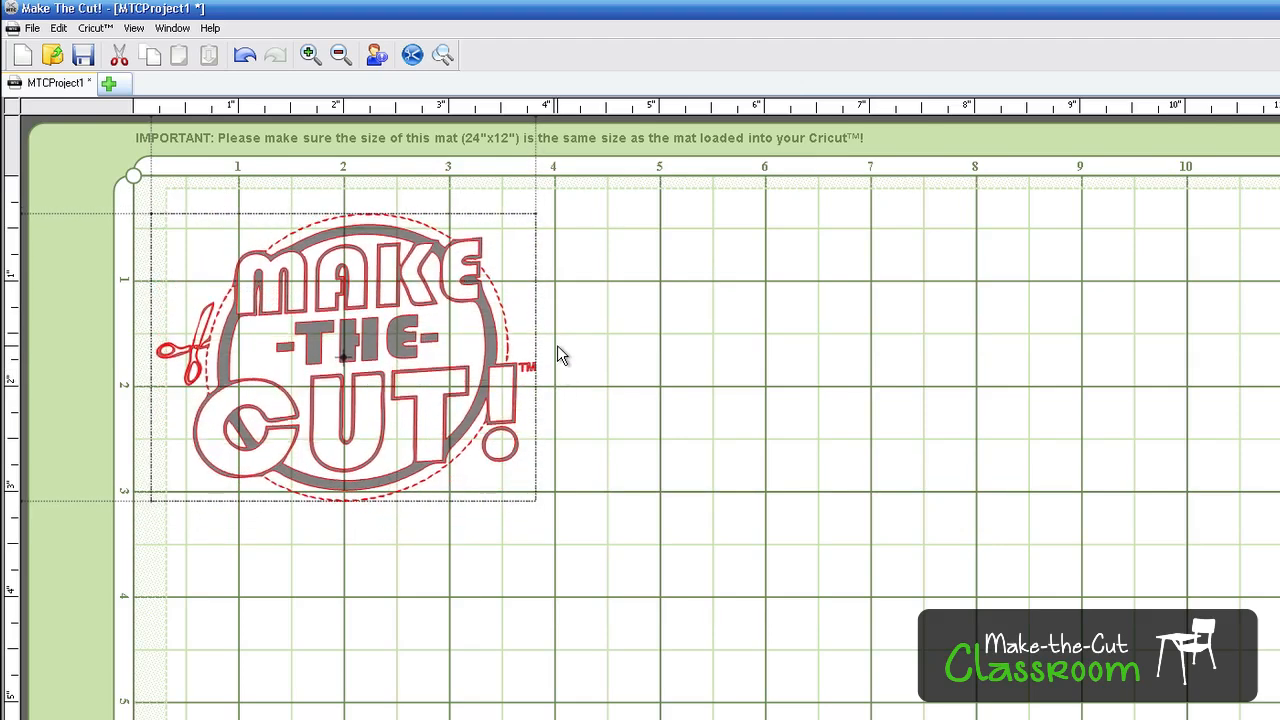
pyautogui.click(340, 350)
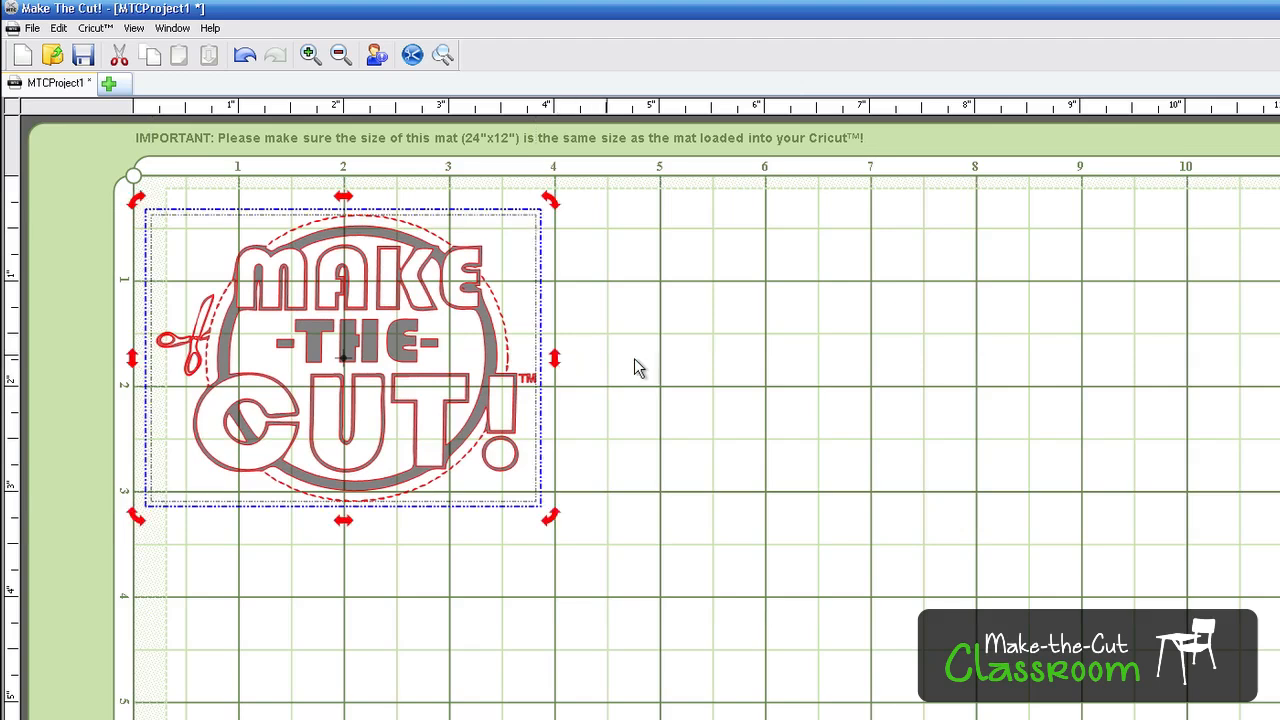
pyautogui.moveTo(424, 344)
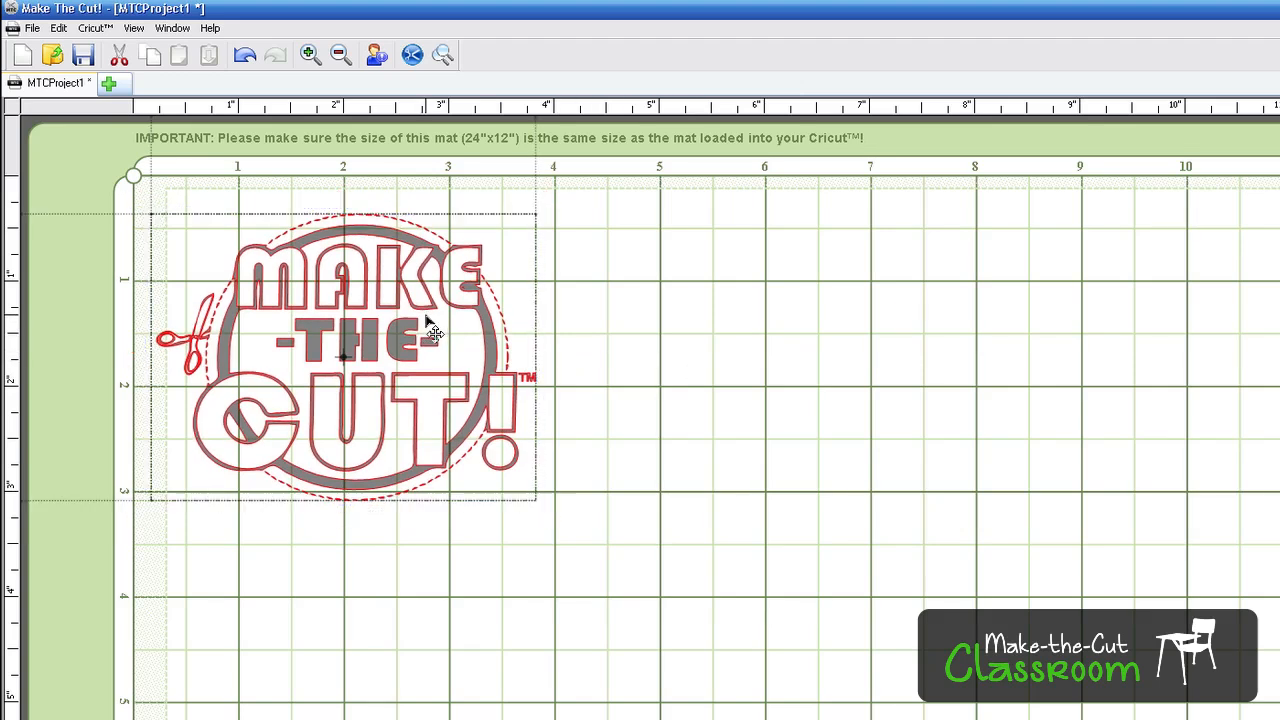
# Undo the skew on the logo so it sits straight on the mat again.
pyautogui.click(344, 350)
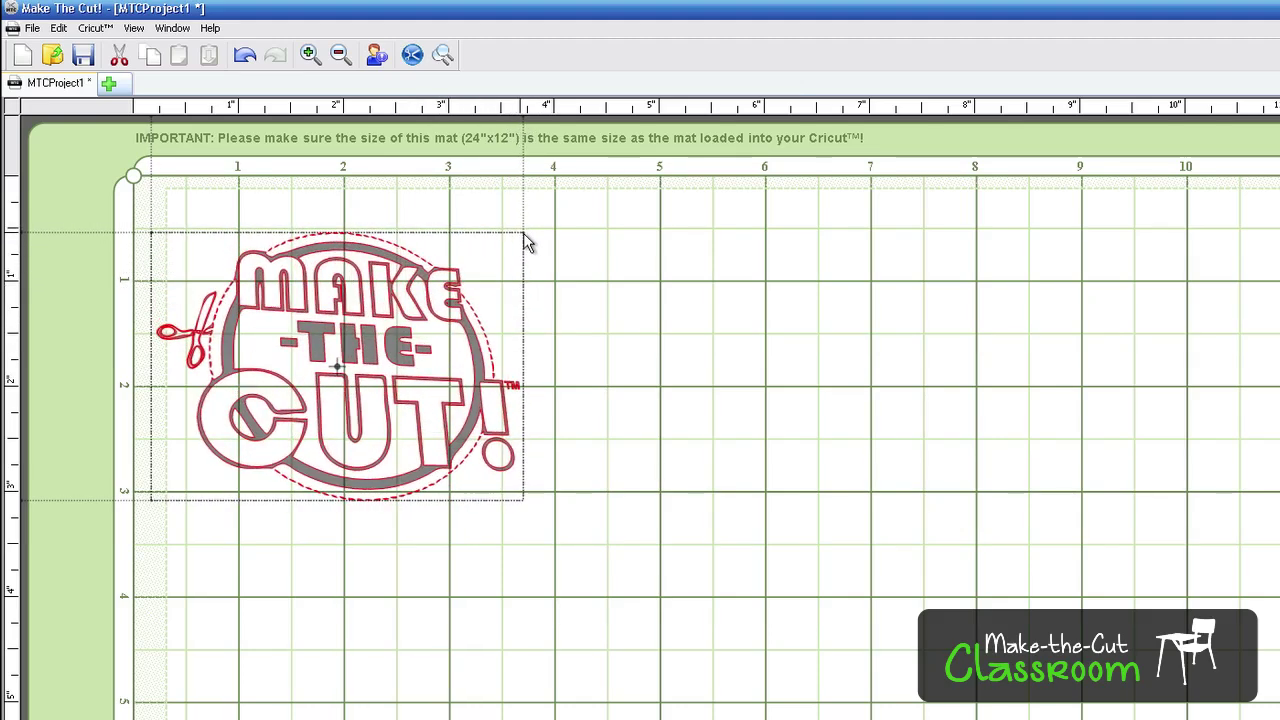
# Show the Sel. Prop. Bar from the View menu for the selected logo.
pyautogui.click(336, 364)
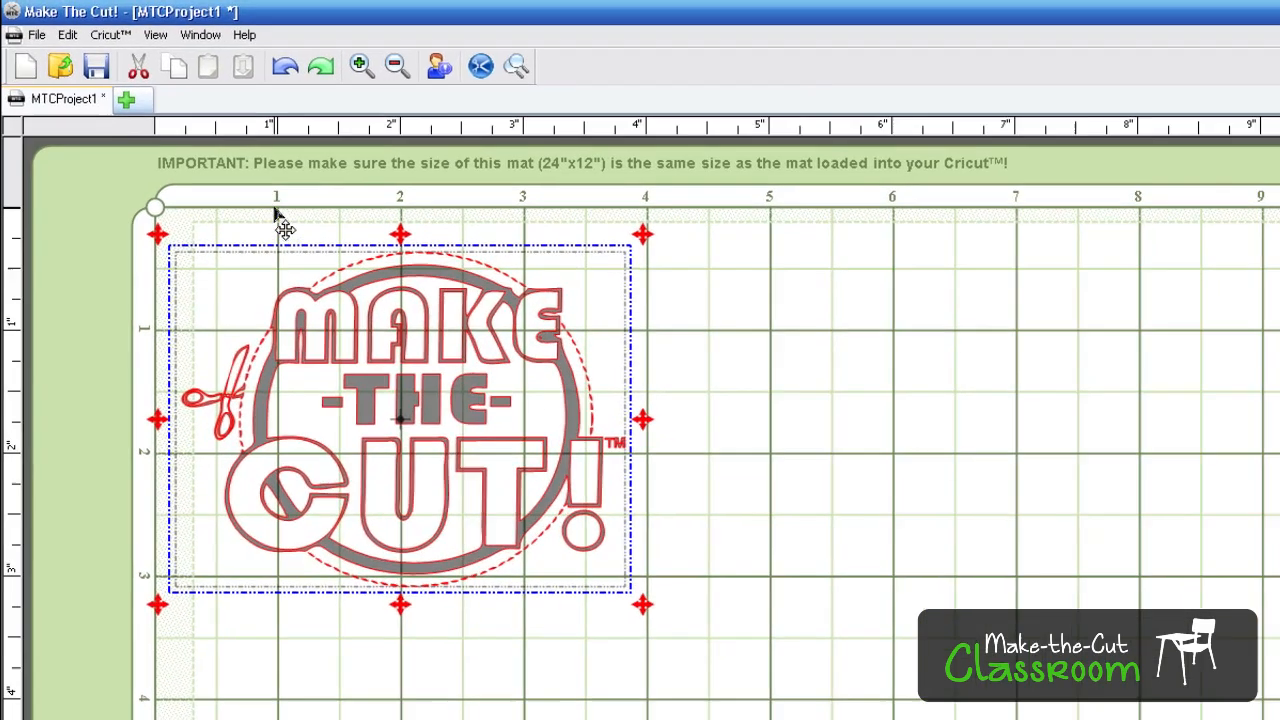
pyautogui.click(156, 34)
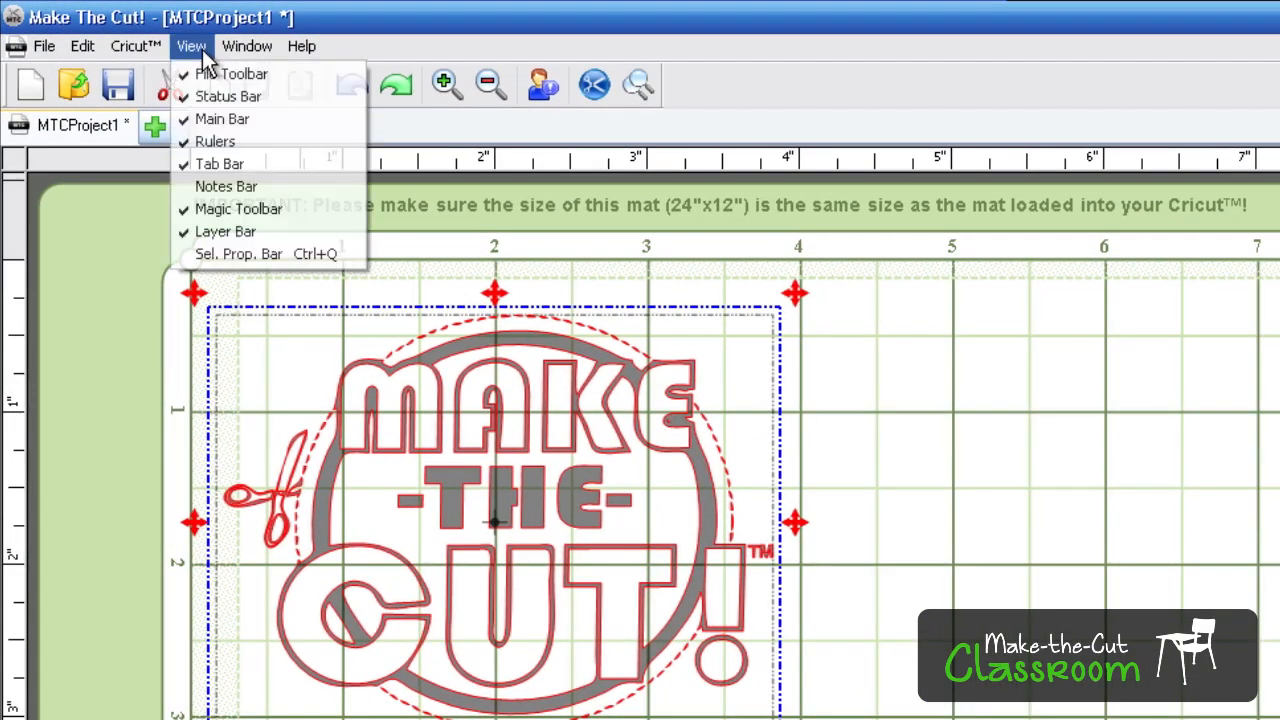
pyautogui.moveTo(258, 252)
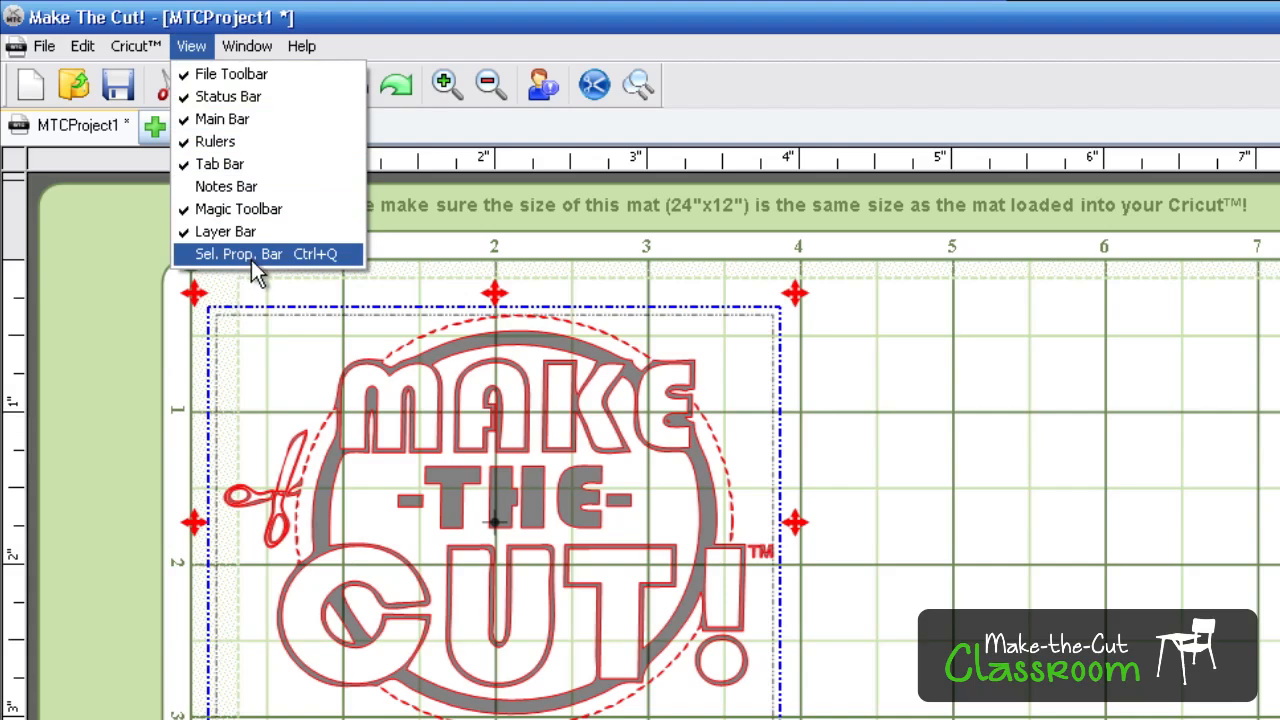
pyautogui.click(238, 252)
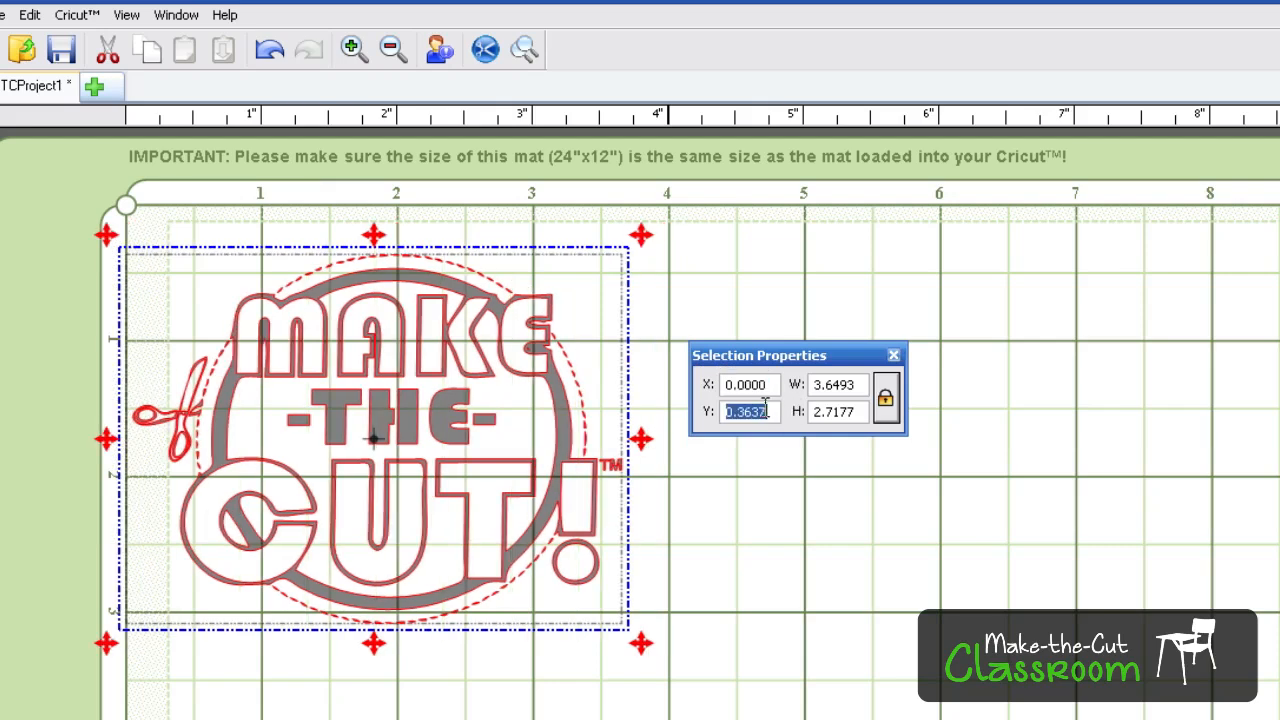
# Set the logo's Y position to 0 in Selection Properties.
pyautogui.write('0.0000')
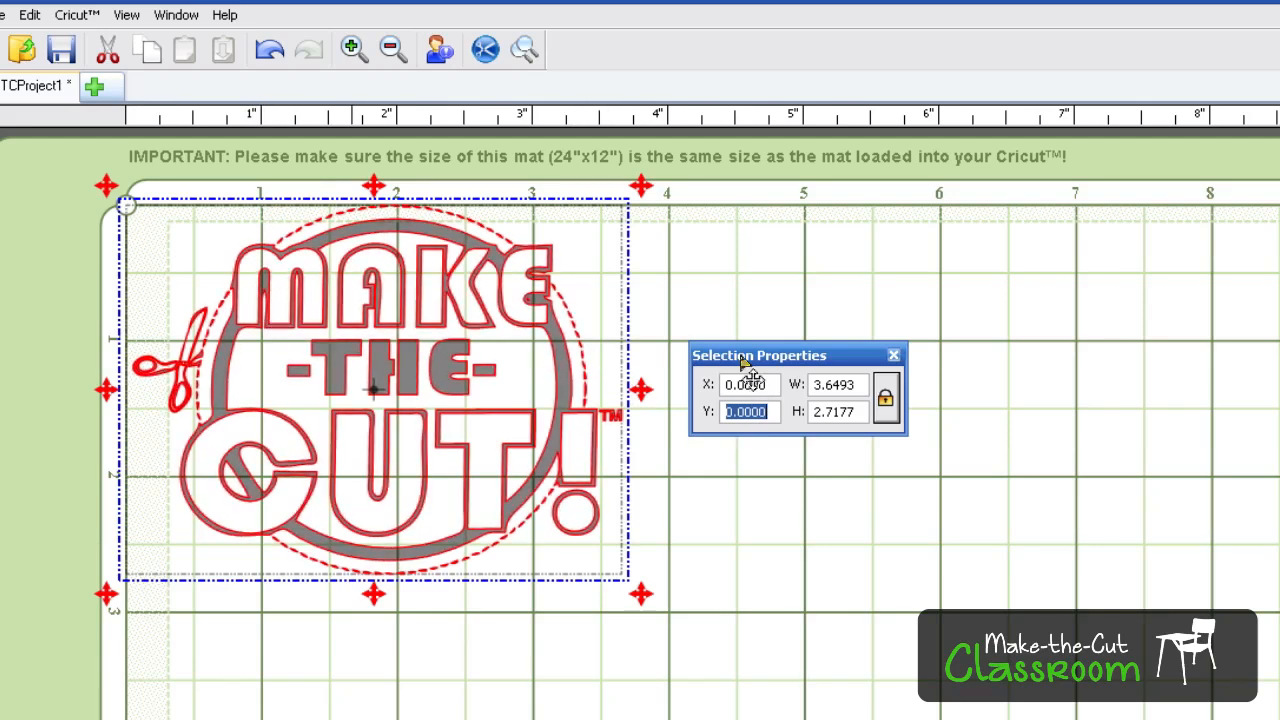
pyautogui.click(748, 384)
pyautogui.write('1.0000')
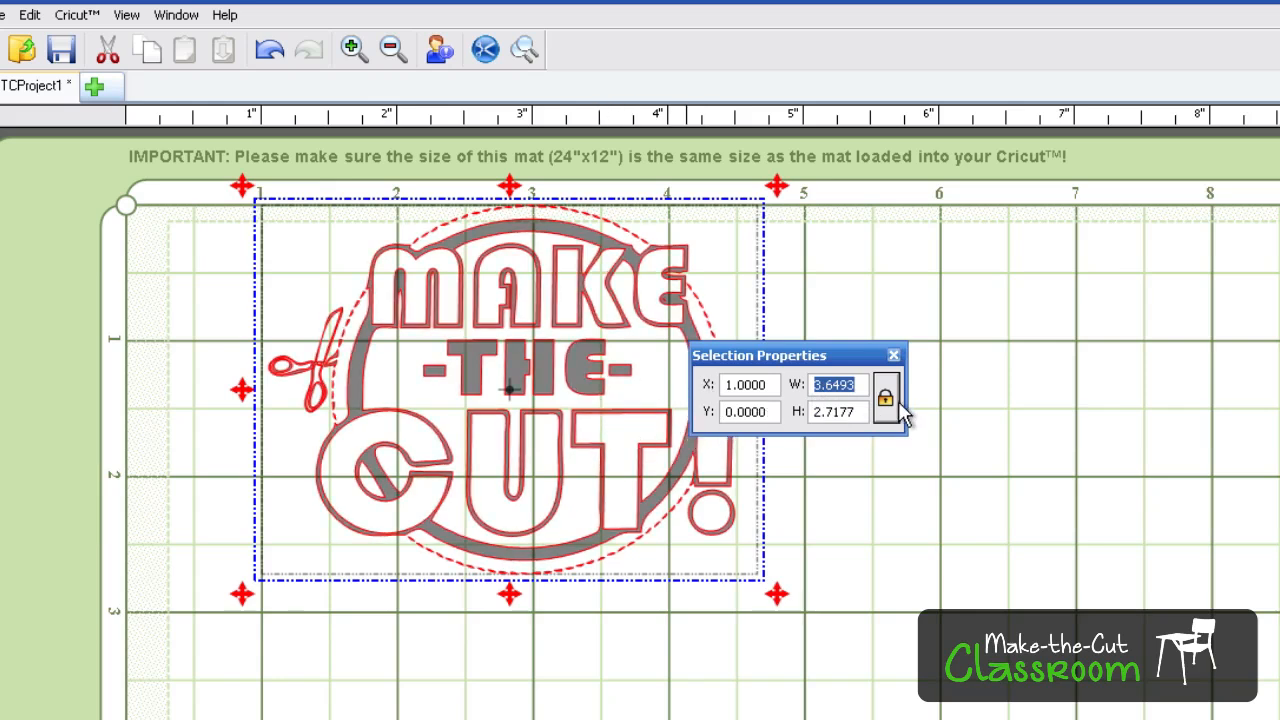
pyautogui.moveTo(888, 398)
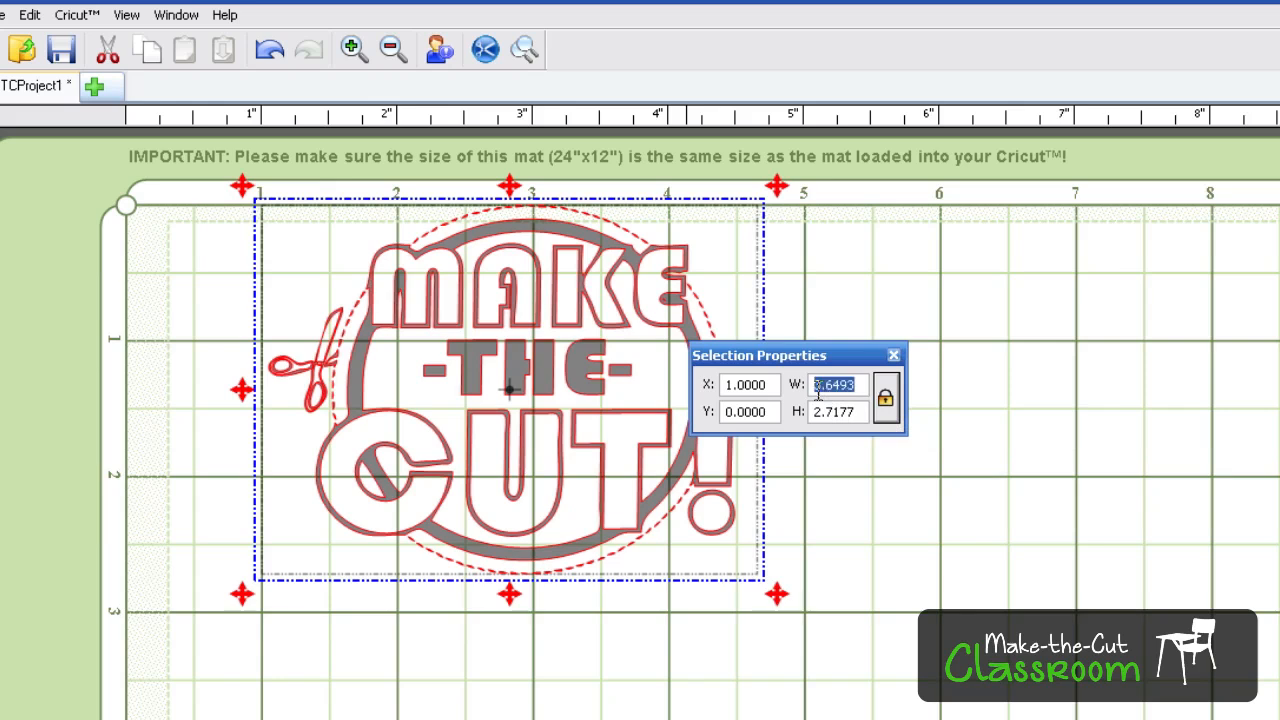
# Set the logo's width to 5 inches with proportions locked, then unlock the proportion lock.
pyautogui.write('5.0000')
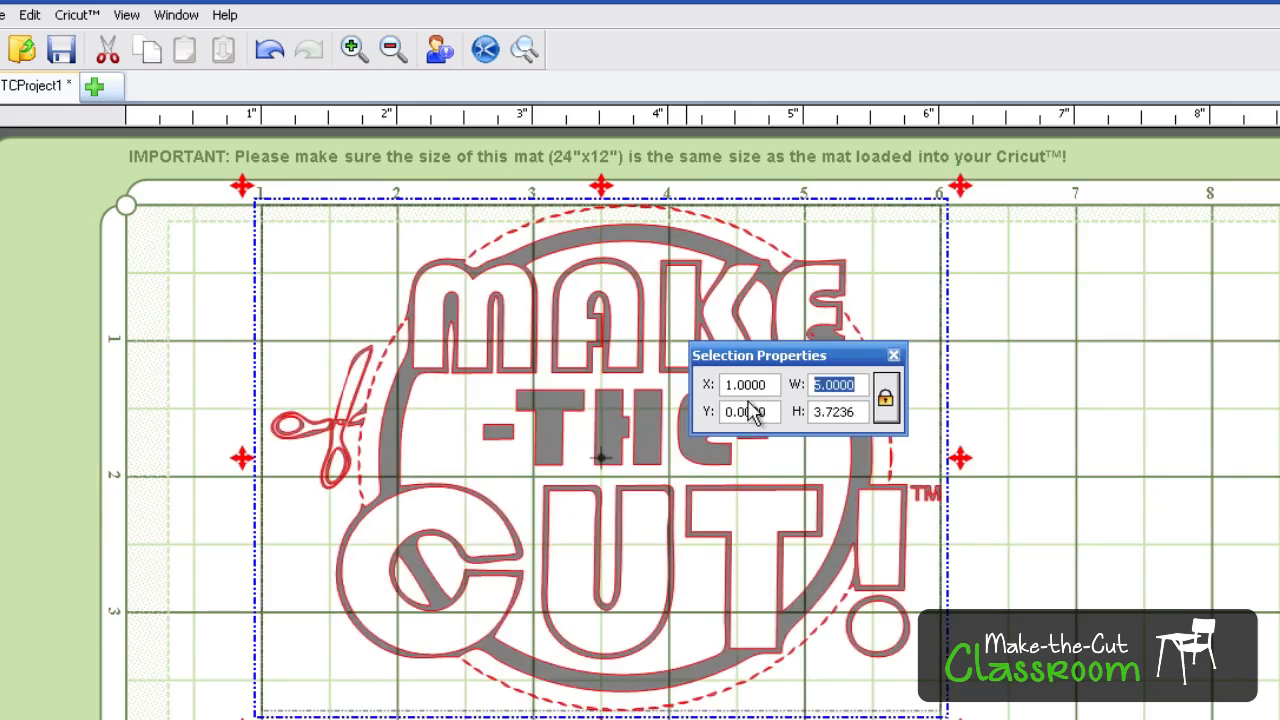
pyautogui.click(884, 400)
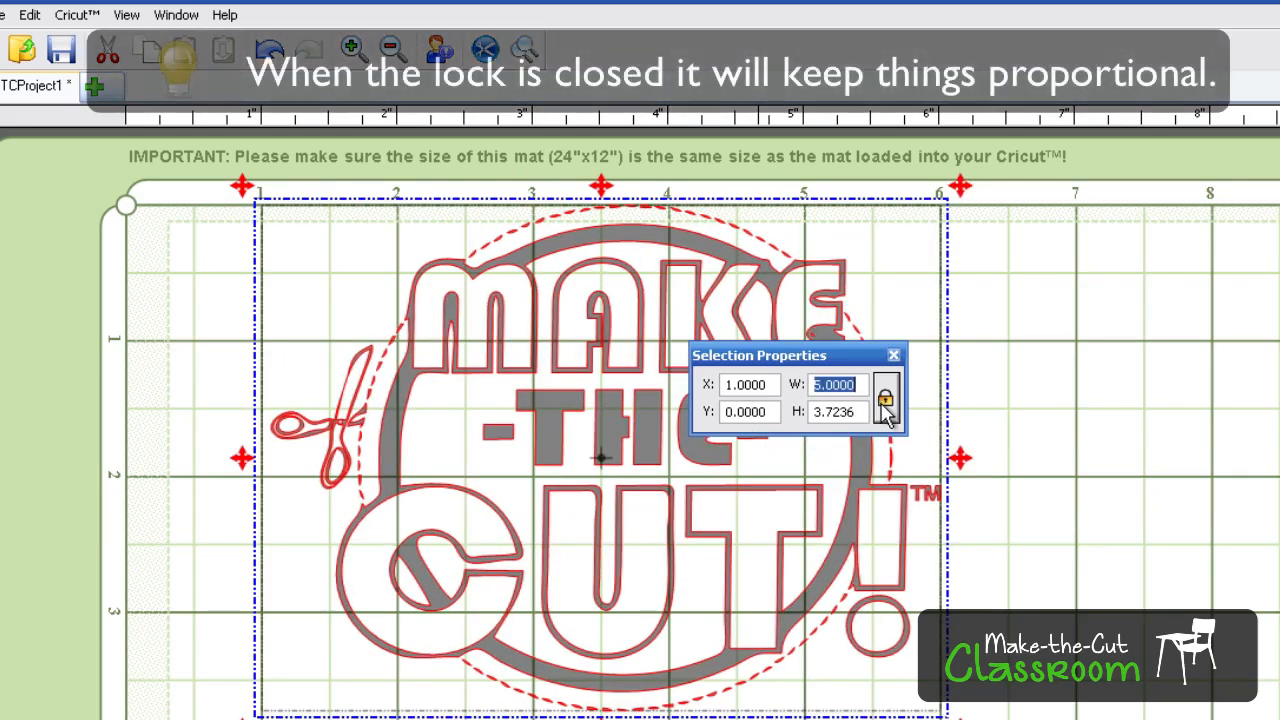
pyautogui.moveTo(886, 398)
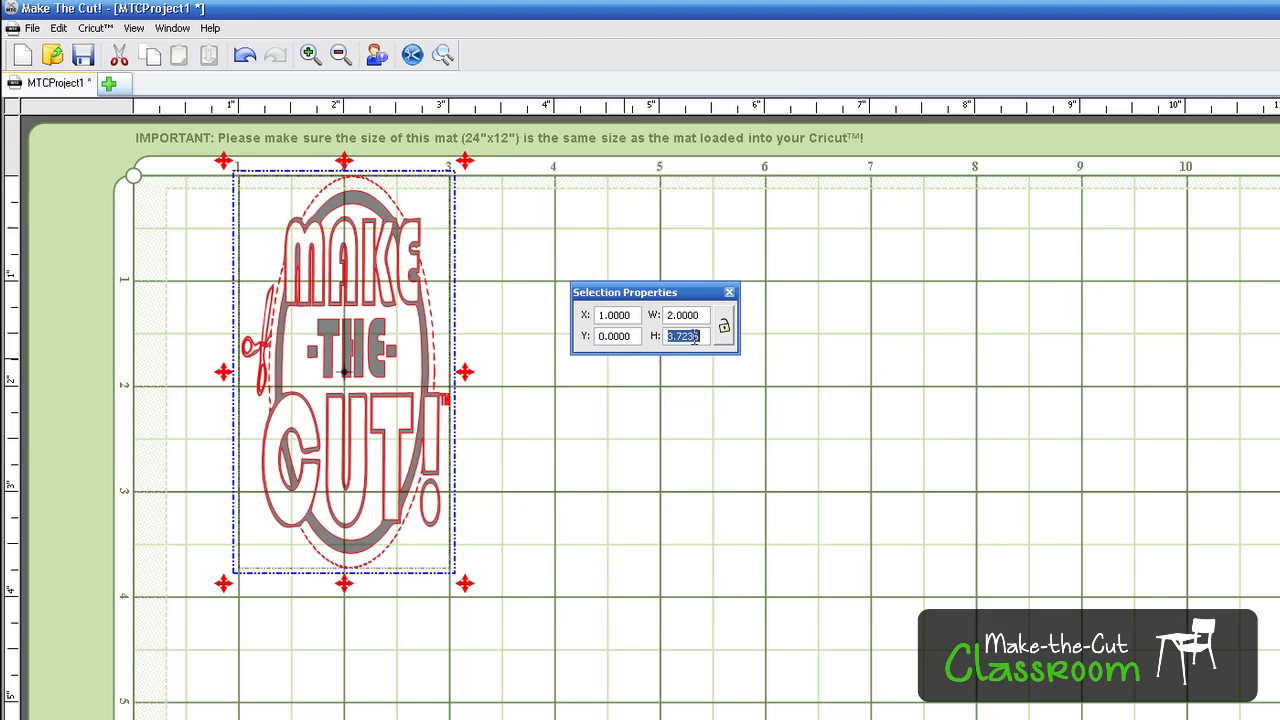
# Set the logo's height to 3 inches with proportions unlocked.
pyautogui.write('3.0000')
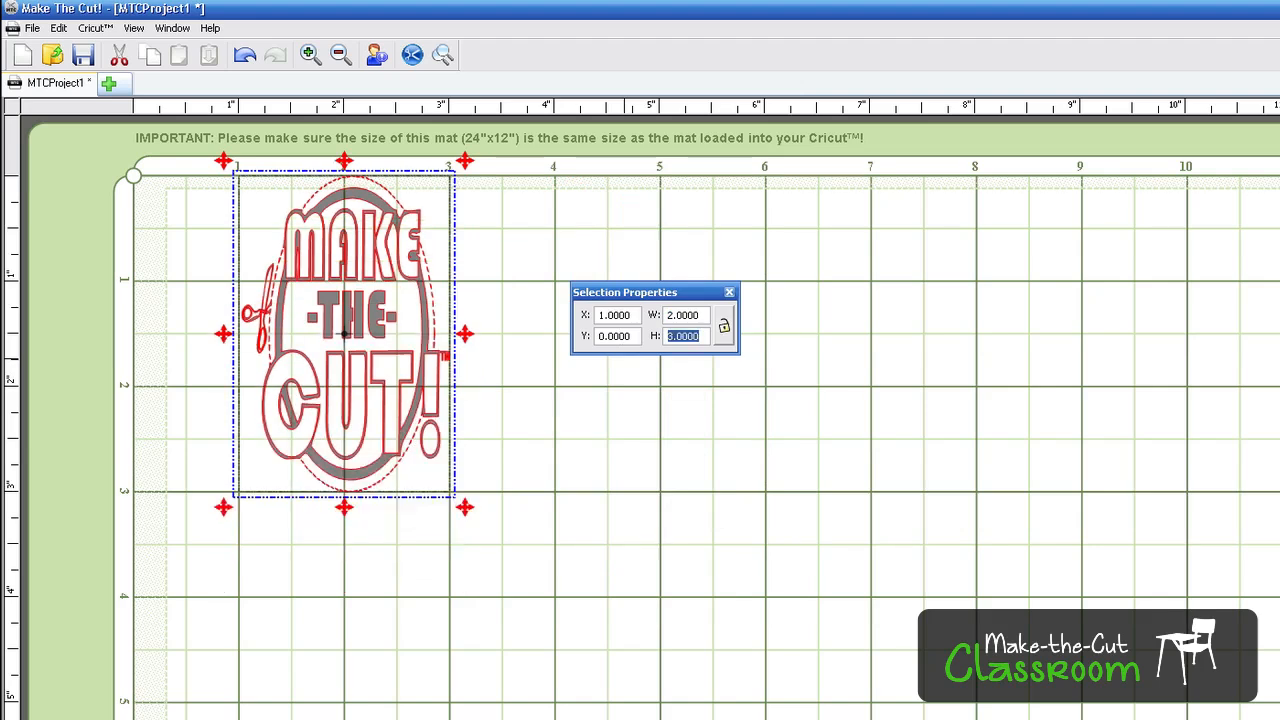
pyautogui.moveTo(580, 360)
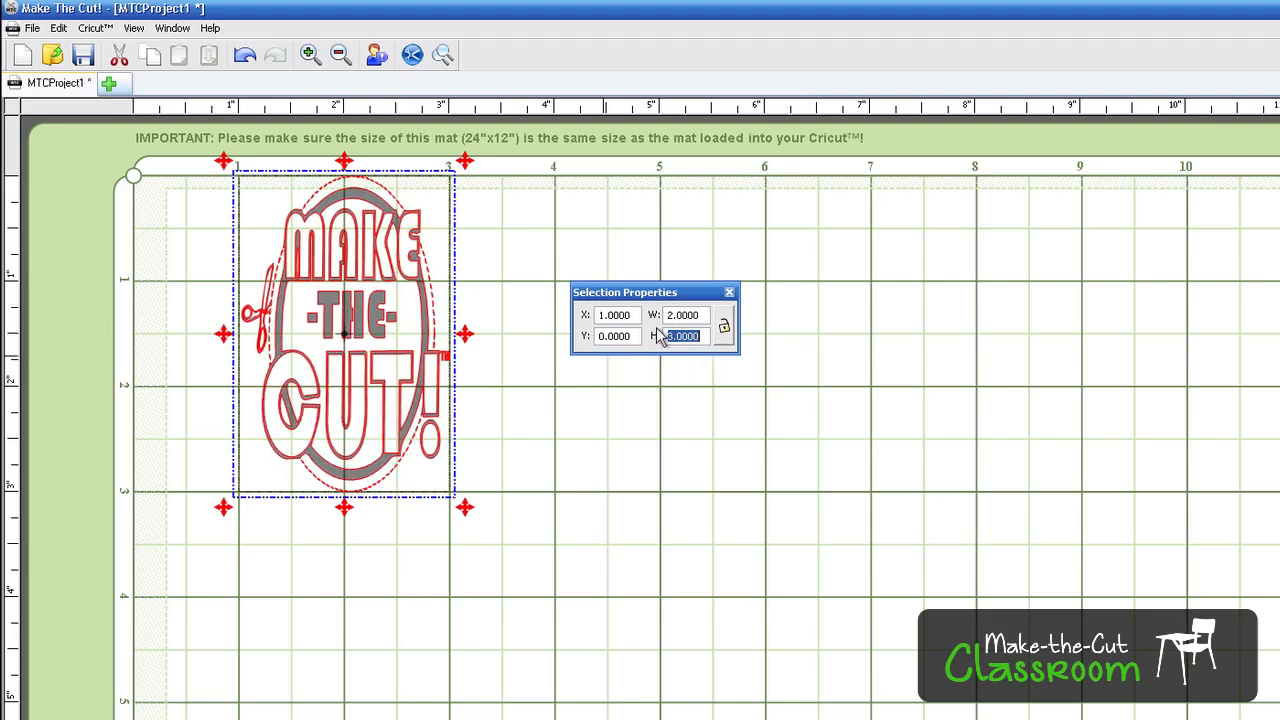
pyautogui.moveTo(900, 532)
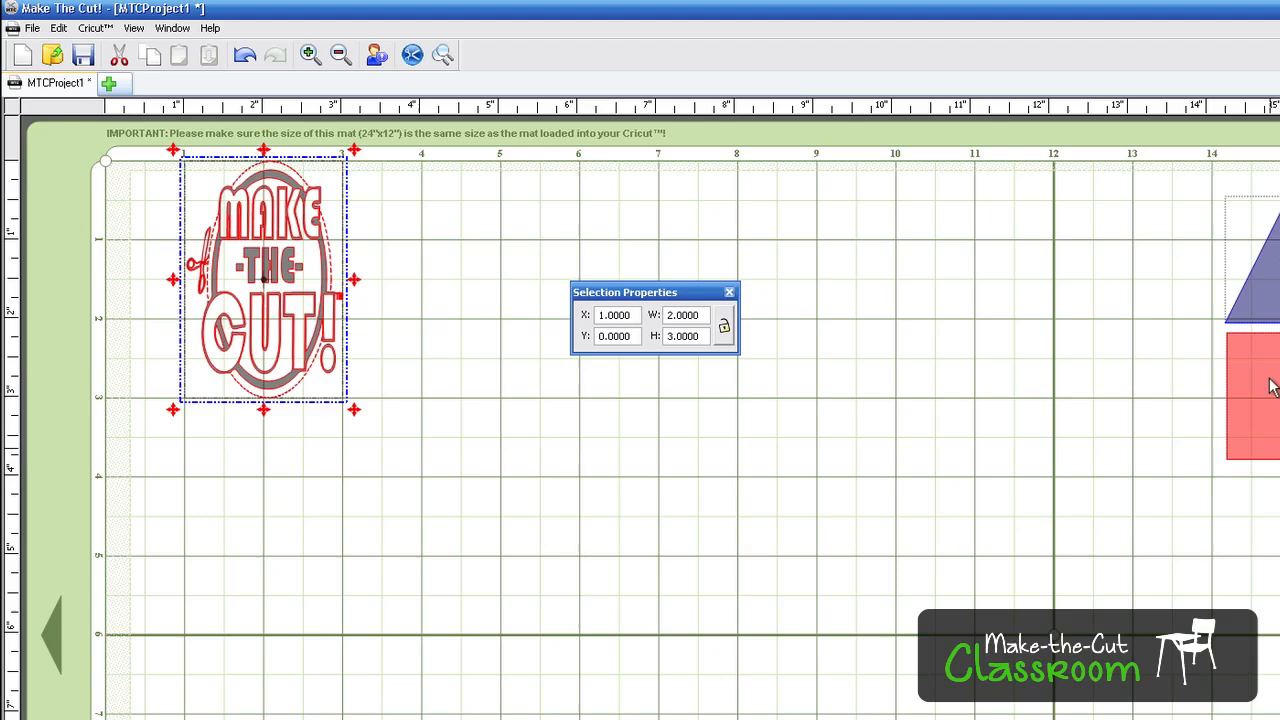
# Move the blue triangle and drag a selection rectangle around the triangle and square.
pyautogui.click(1196, 264)
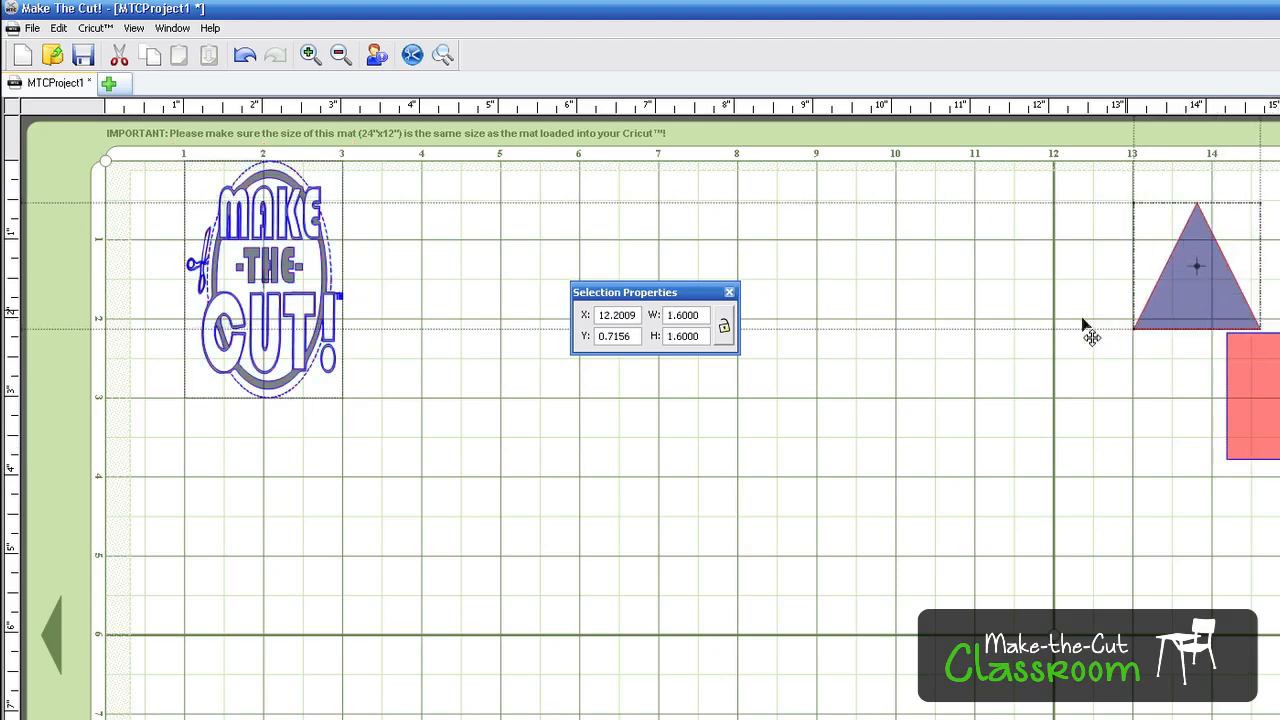
pyautogui.moveTo(1196, 264); pyautogui.dragTo(940, 350)
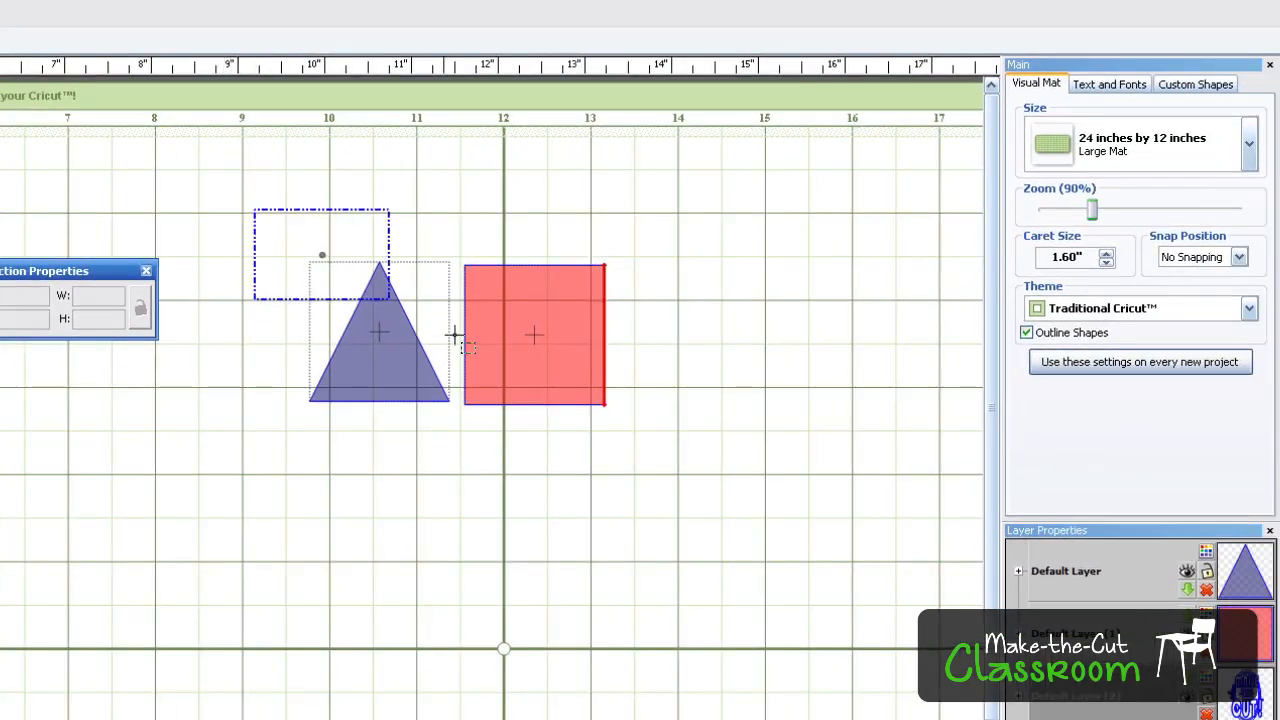
pyautogui.moveTo(456, 336); pyautogui.dragTo(722, 492)
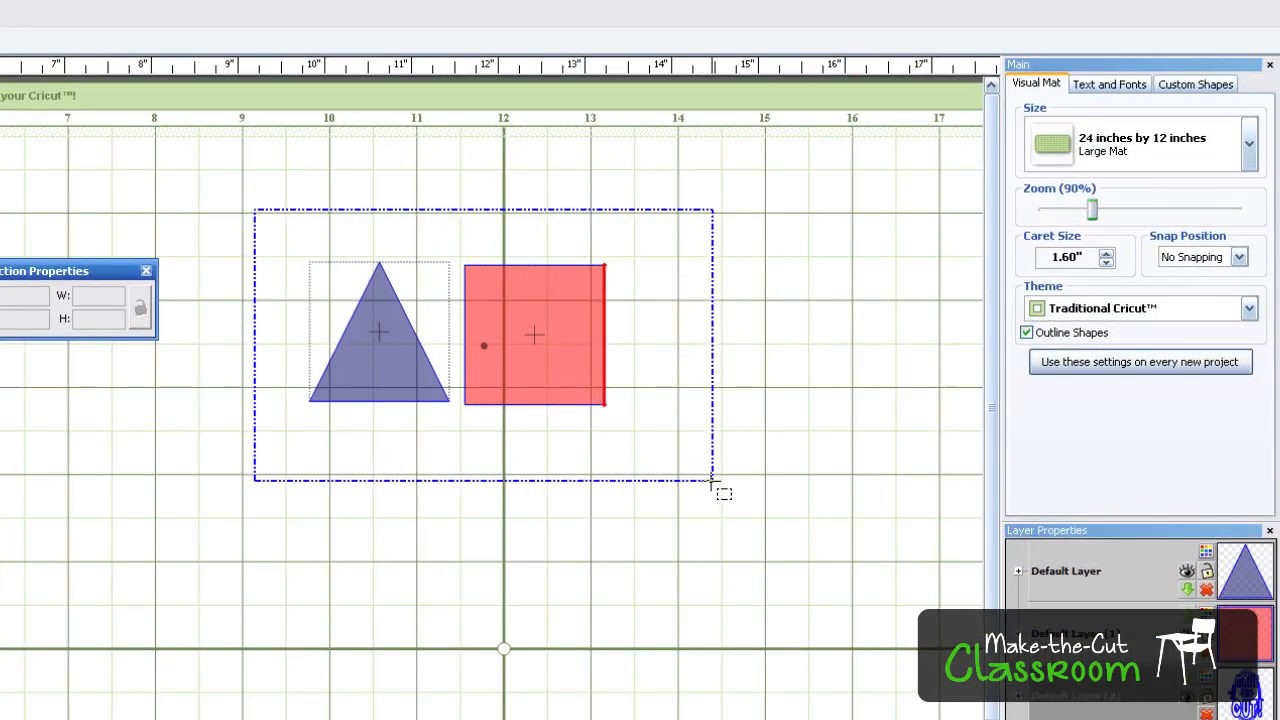